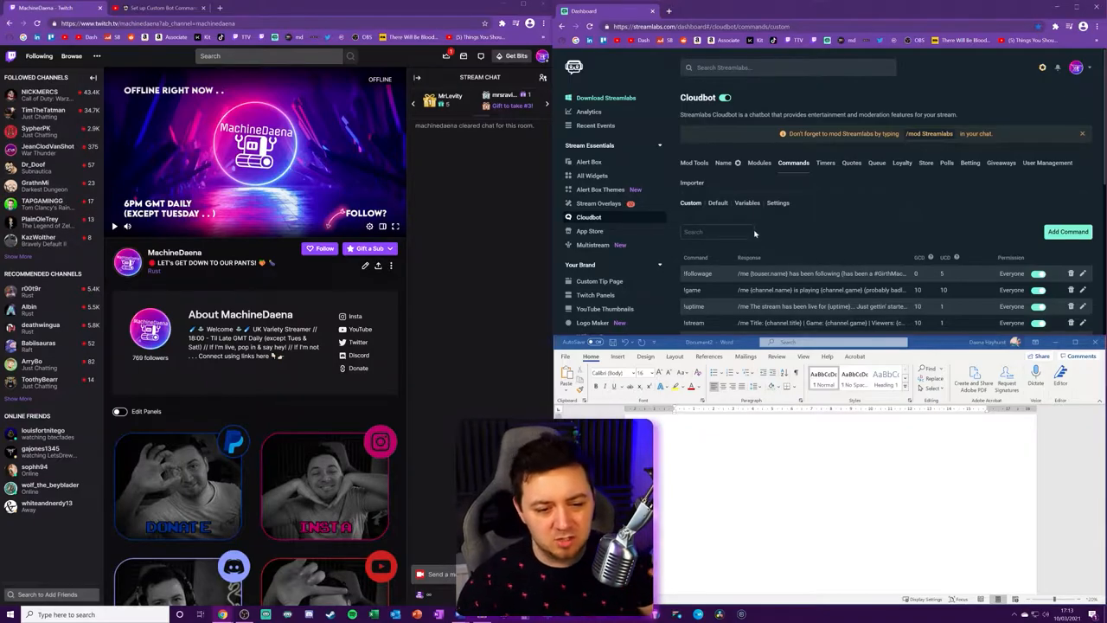
Browse the command variables, then show the default moderator commands list.
left_click(746, 202)
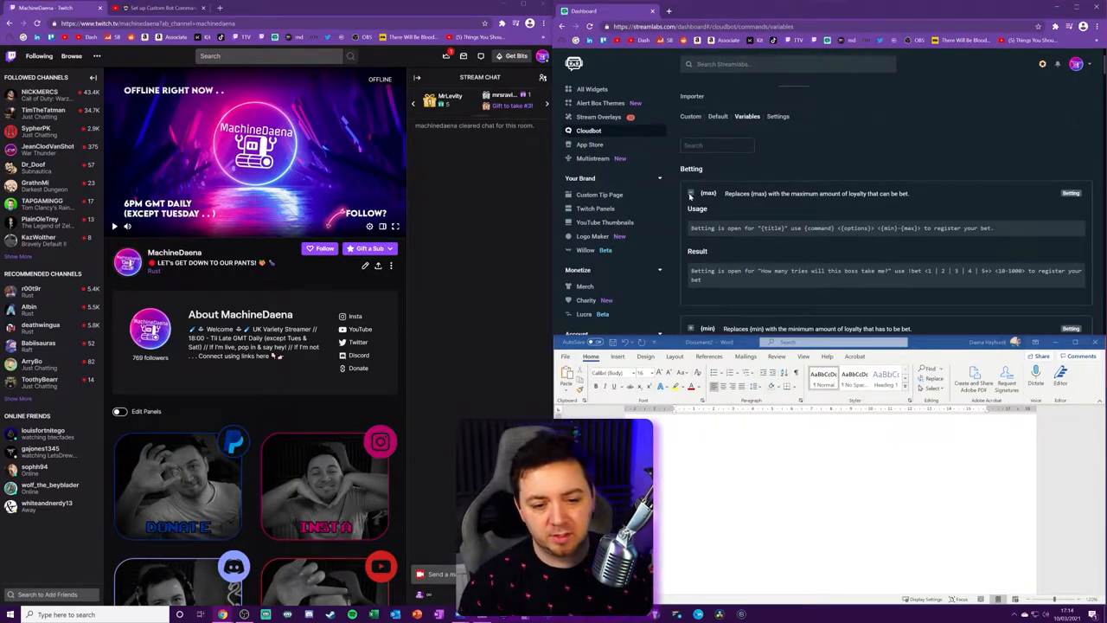
left_click(717, 116)
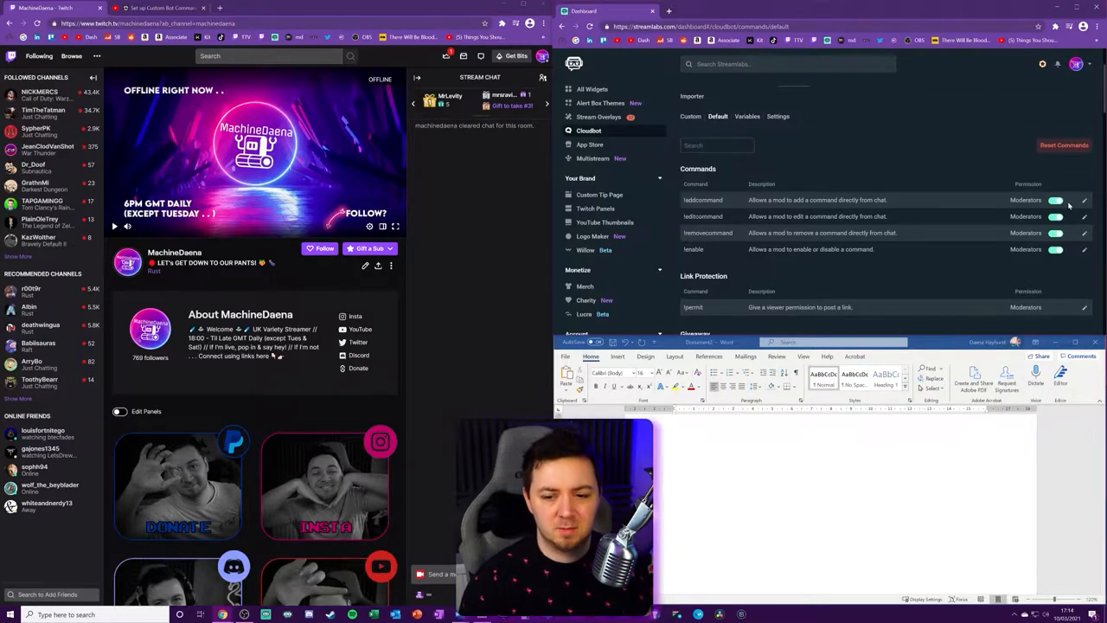
mouse_move(957, 220)
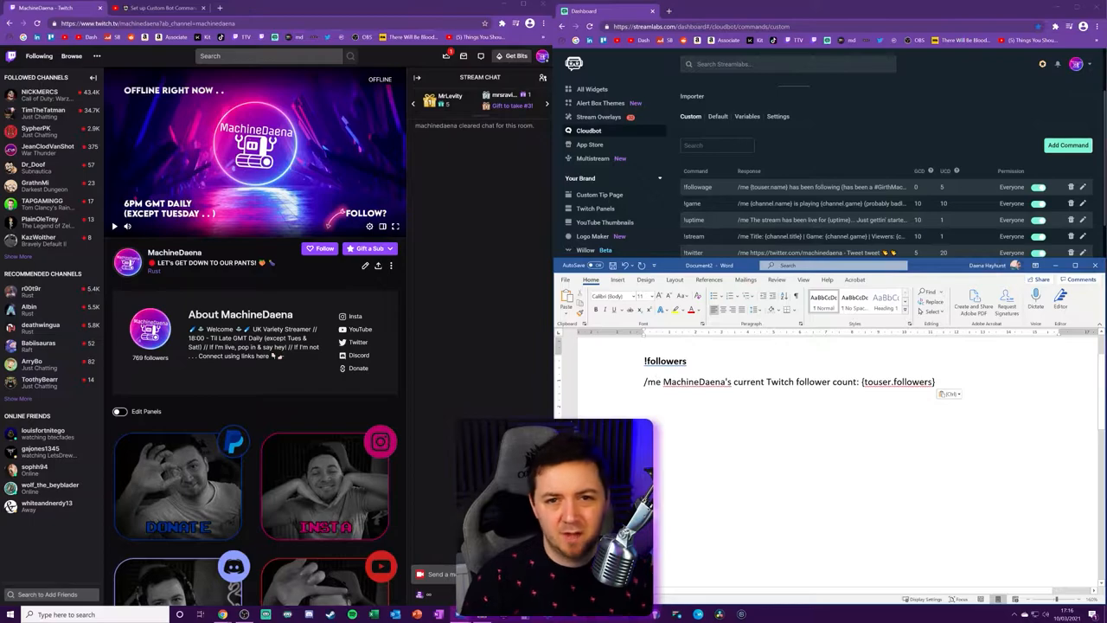
Select the follower-count response line and add 'WOHOOOO' to the !followers reply.
double_click(692, 381)
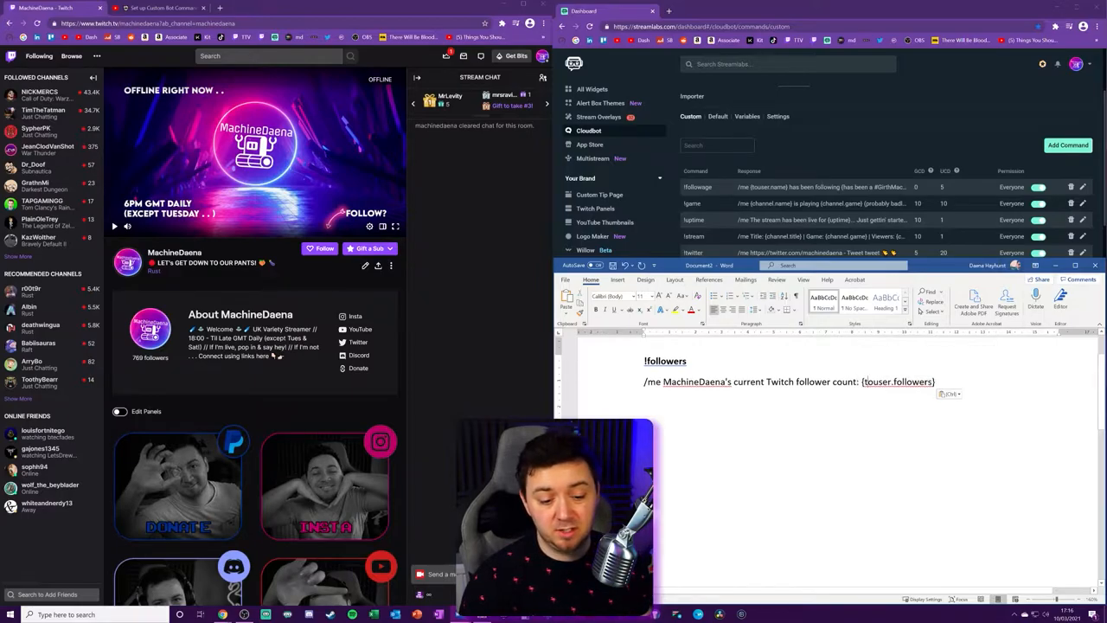
left_click_drag(662, 381, 856, 381)
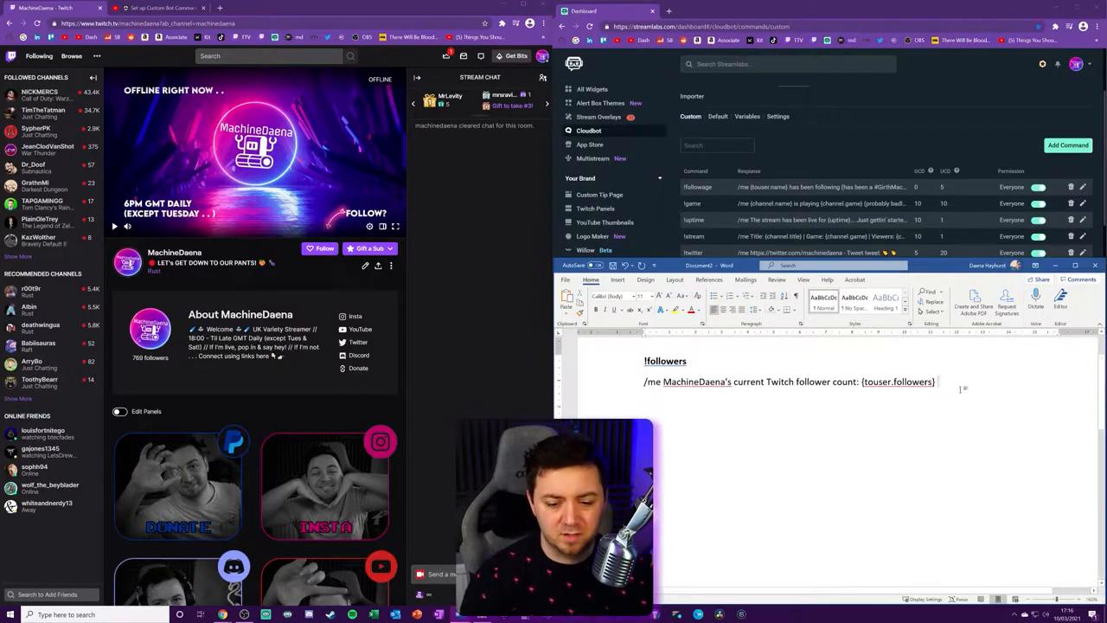
type("WOHOOOO")
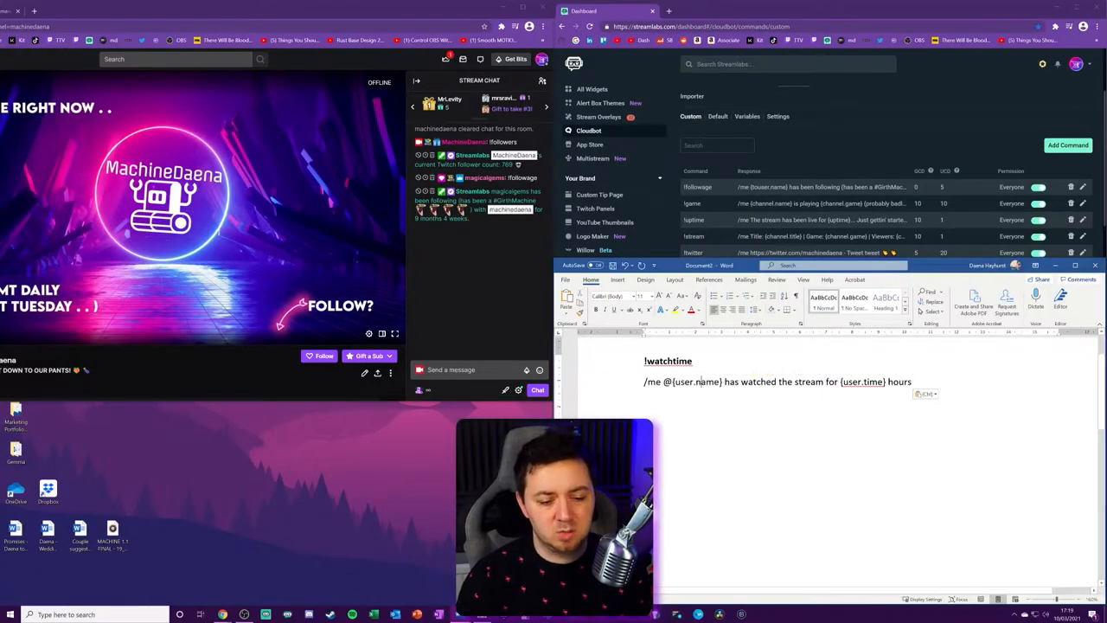
Select the 'name' placeholder in the !watchtime response for editing.
double_click(695, 381)
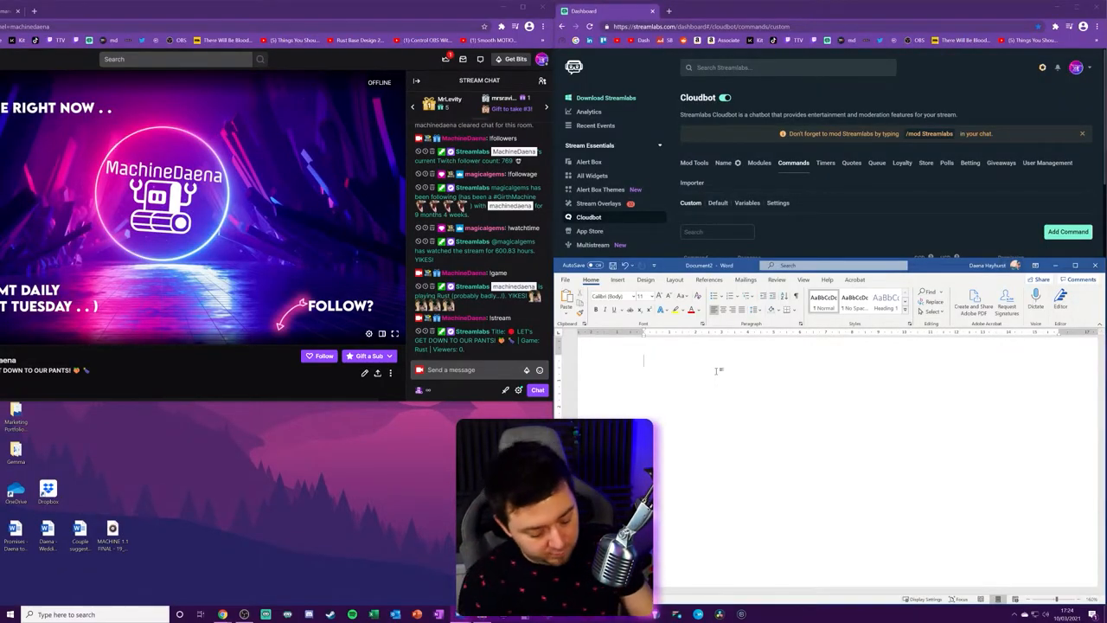
Send !uptime in Twitch chat to get the bot's stream-uptime reply.
type("!uptime")
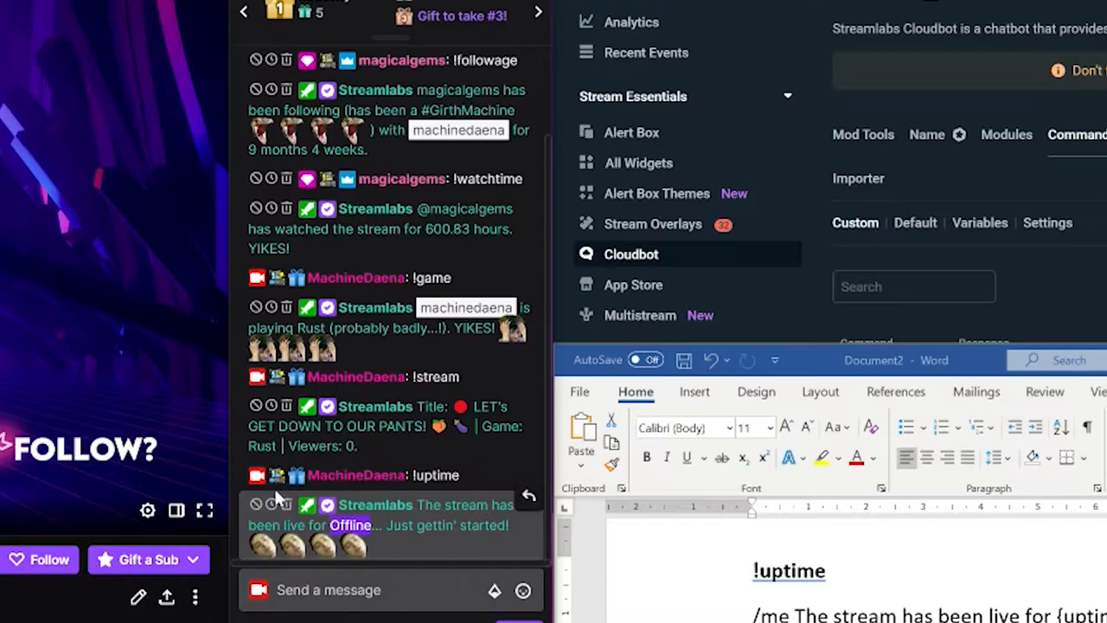
mouse_move(130, 614)
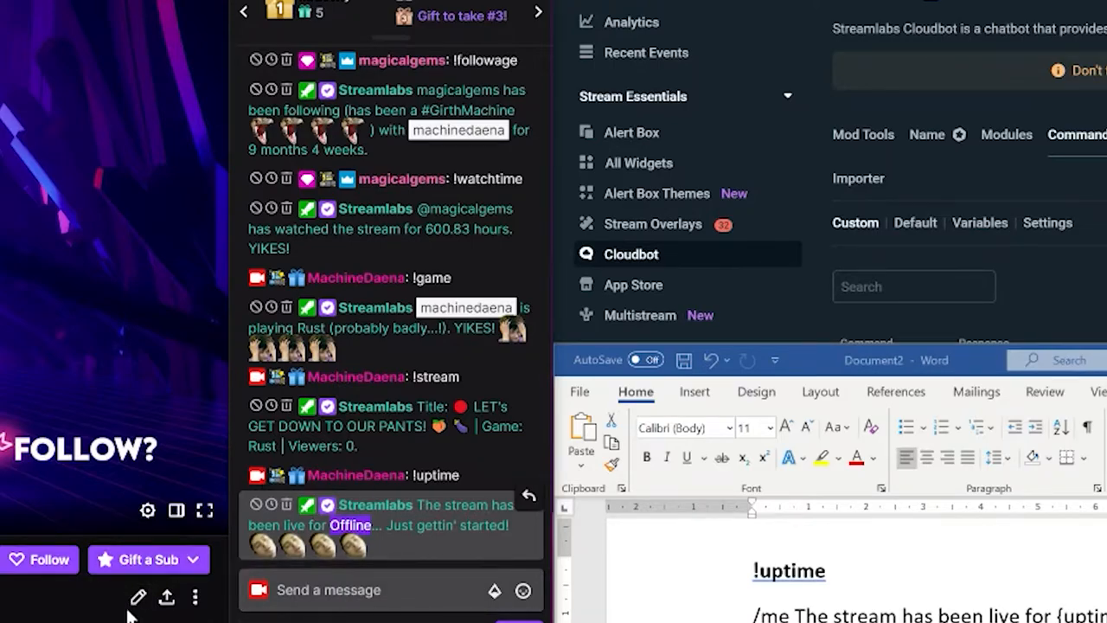
mouse_move(544, 601)
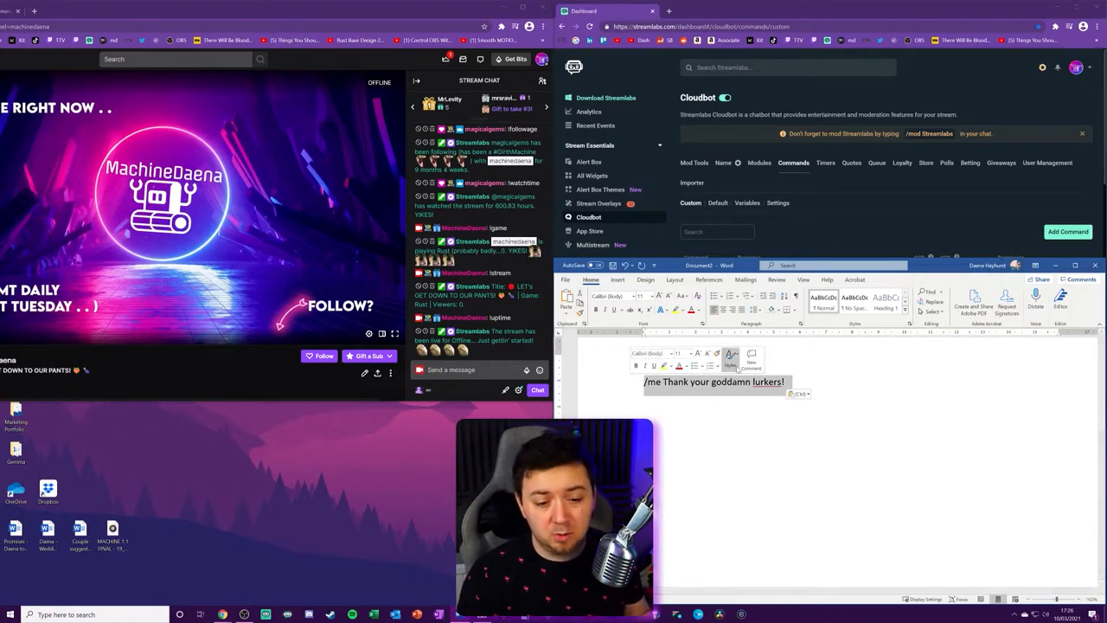
Start the !lurk command heading in the Word draft.
type("!lurk")
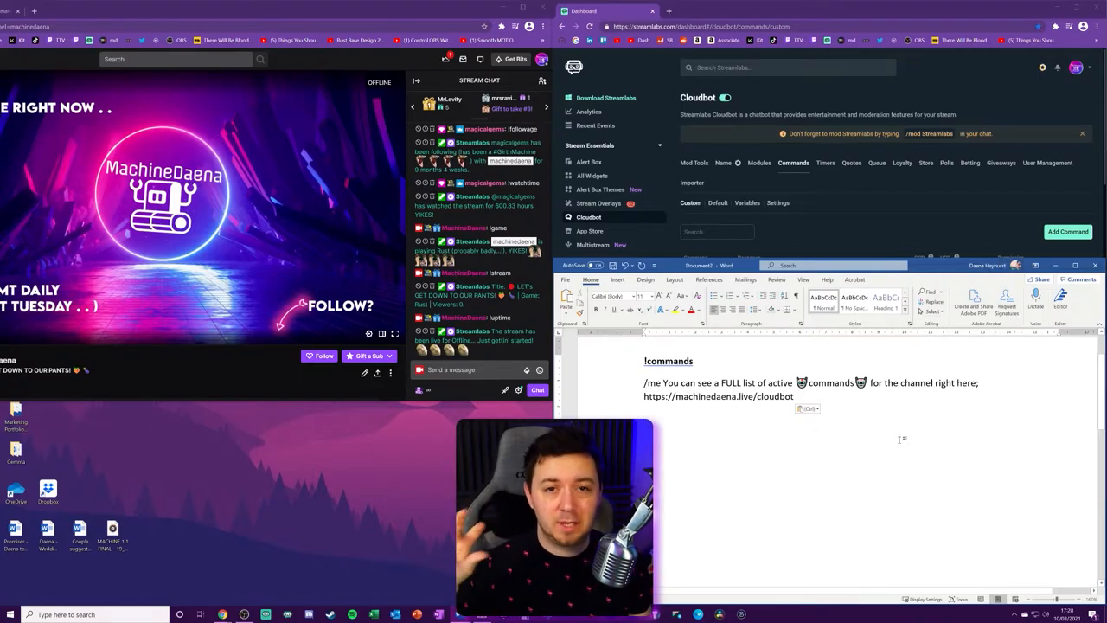
Follow the machinedaena.live/cloudbot link so the page loads in the browser.
left_click(701, 12)
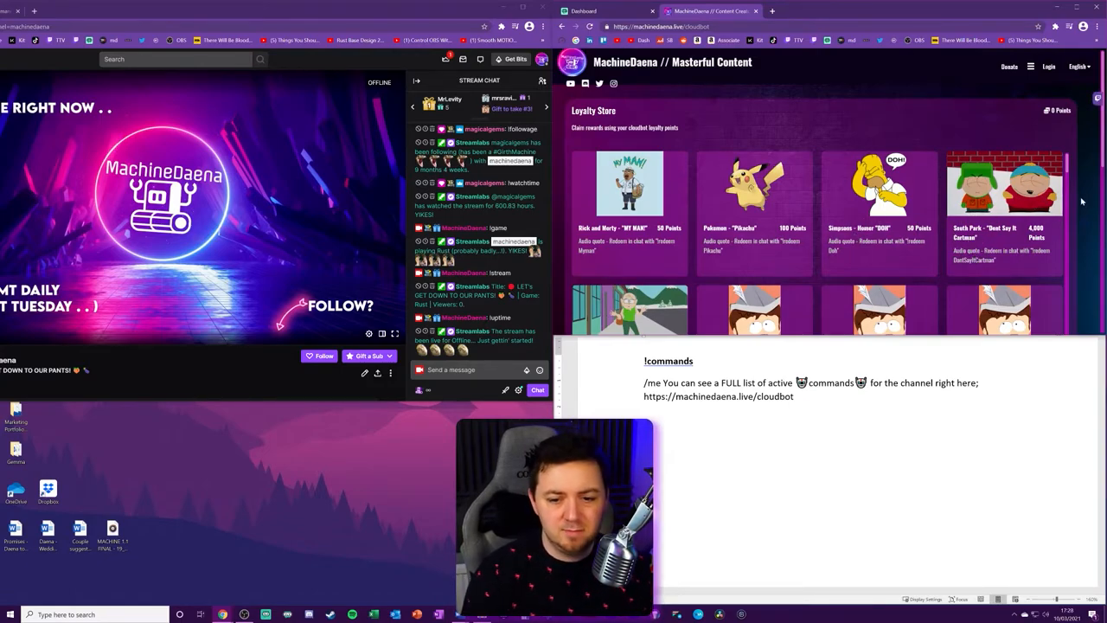
scroll("down", 3)
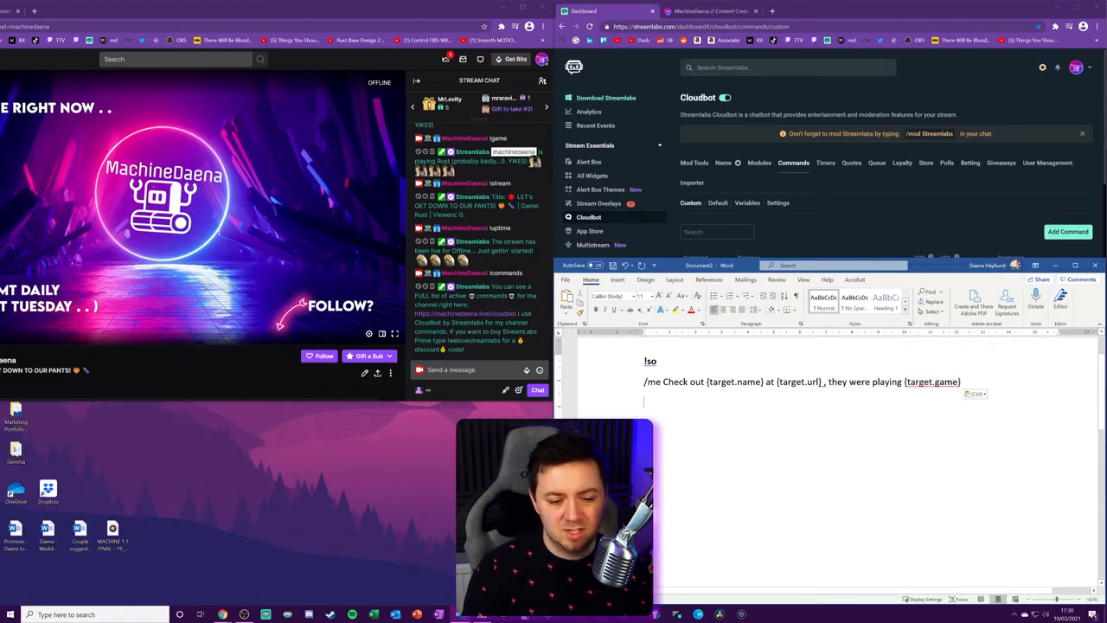
double_click(799, 381)
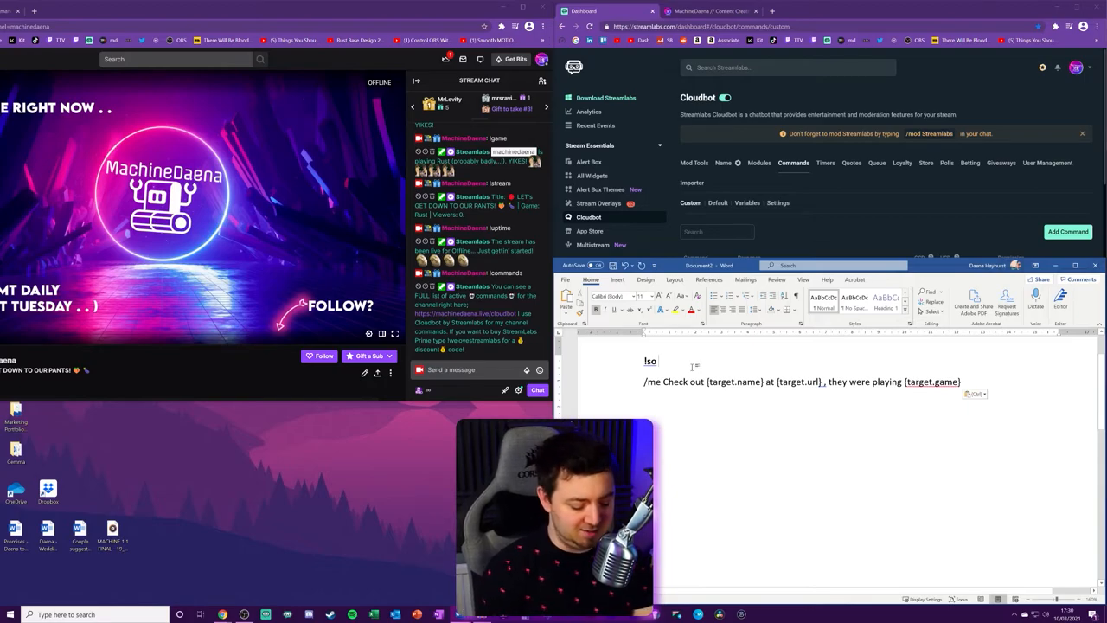
type("@")
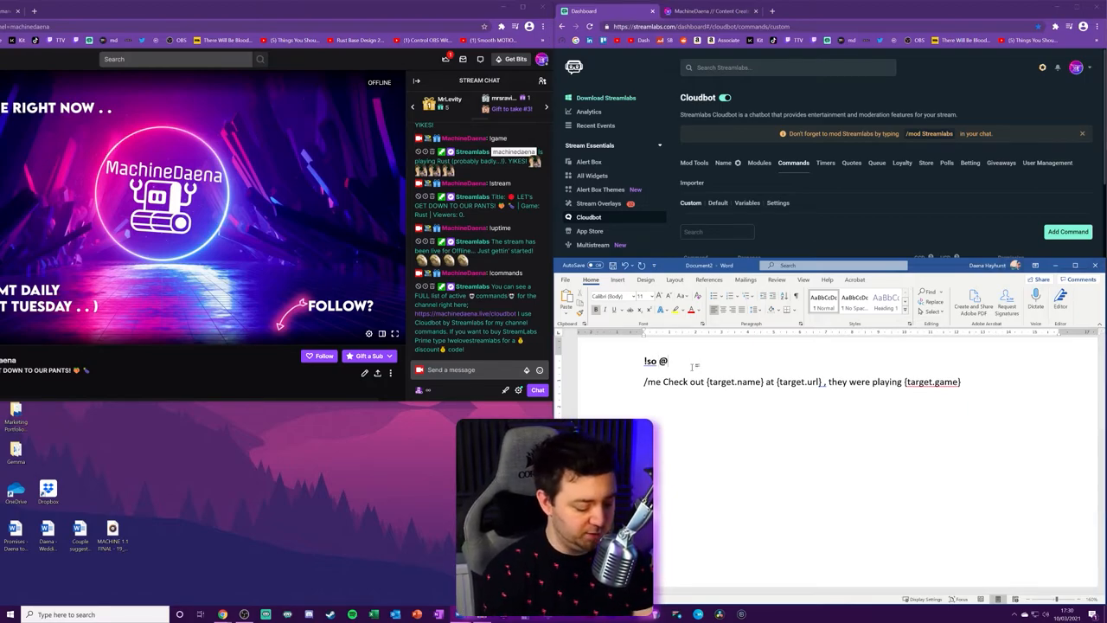
type("magicalgems")
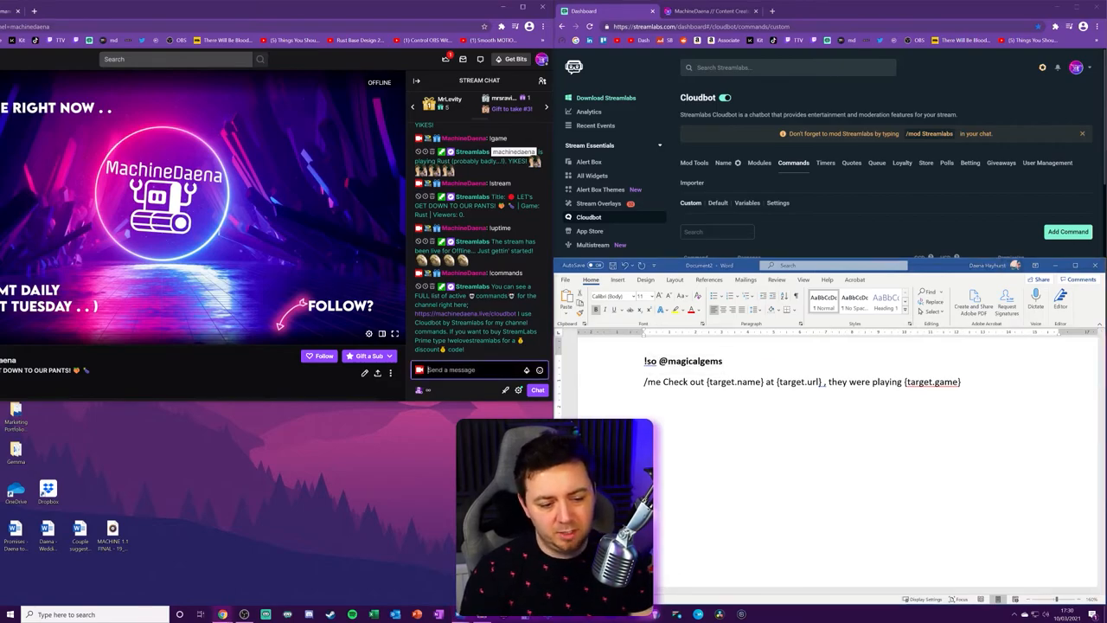
type("!so @magicalgems")
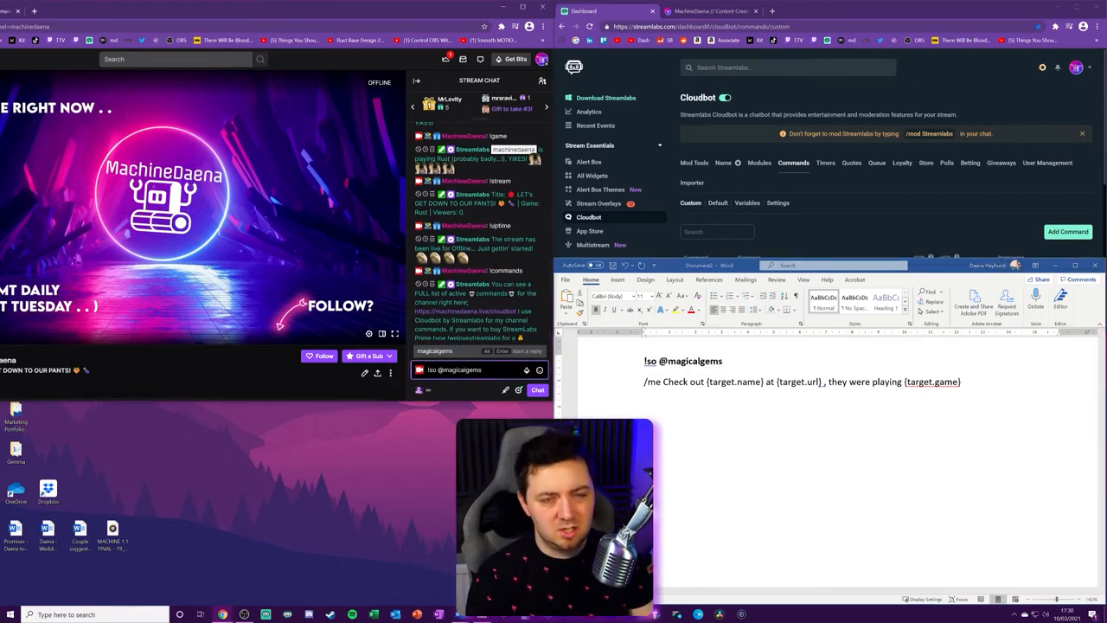